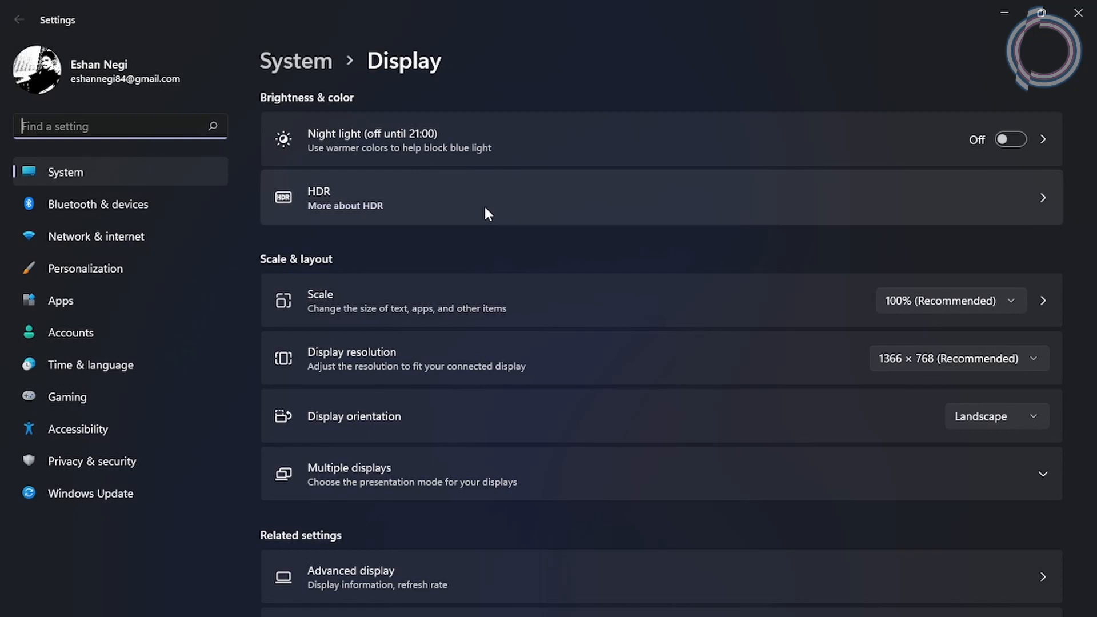
# Start adding a desktop app to the Graphics custom app list via Browse
pyautogui.scroll(-3)
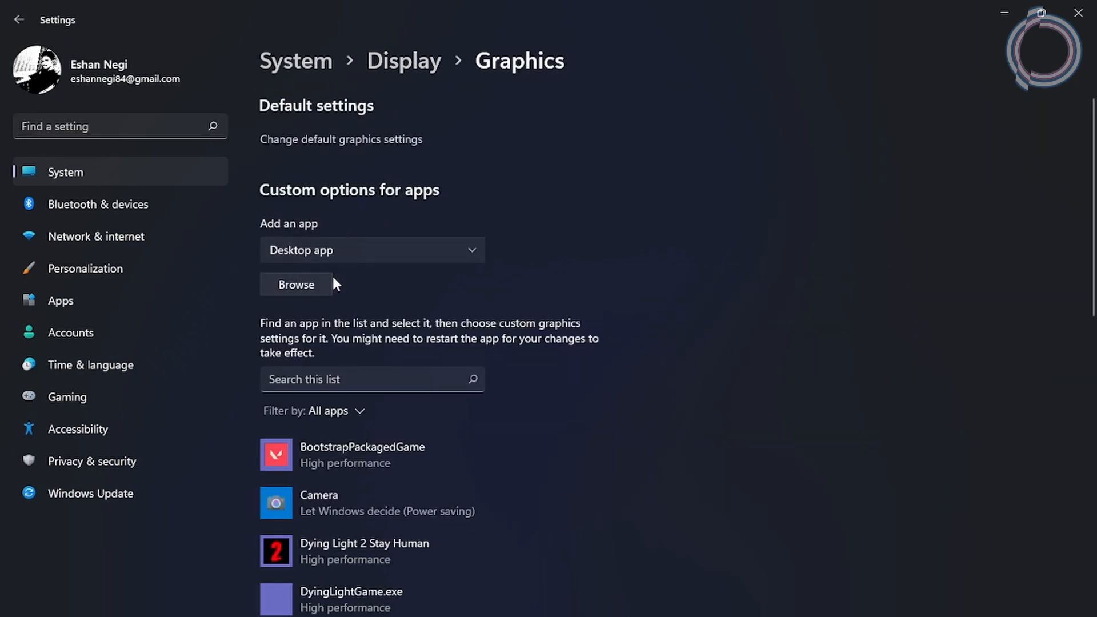
pyautogui.click(296, 284)
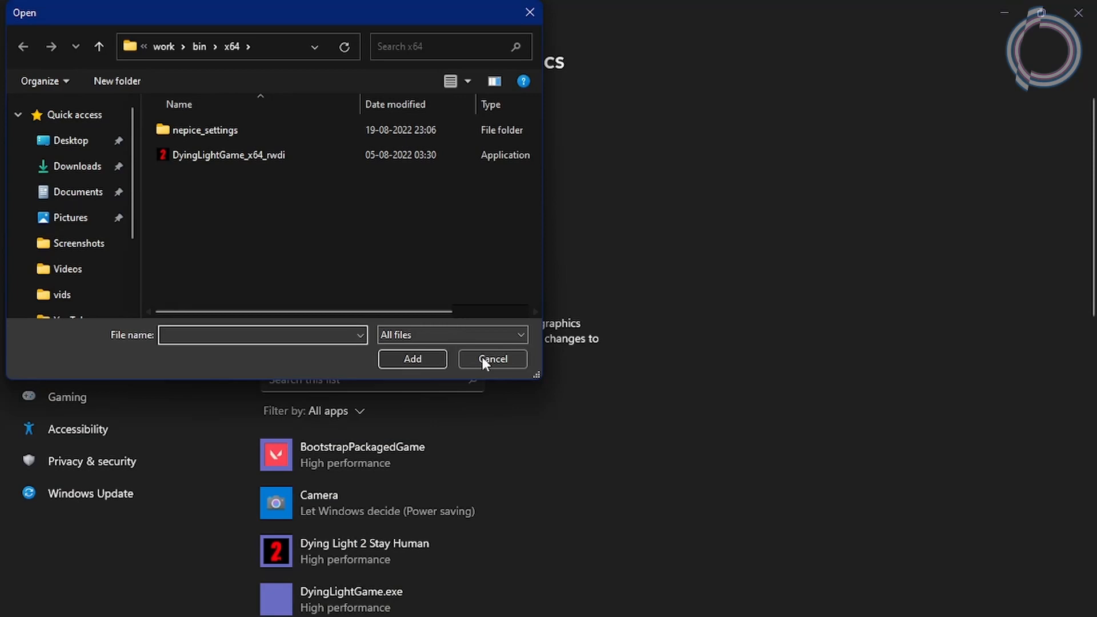
pyautogui.click(492, 359)
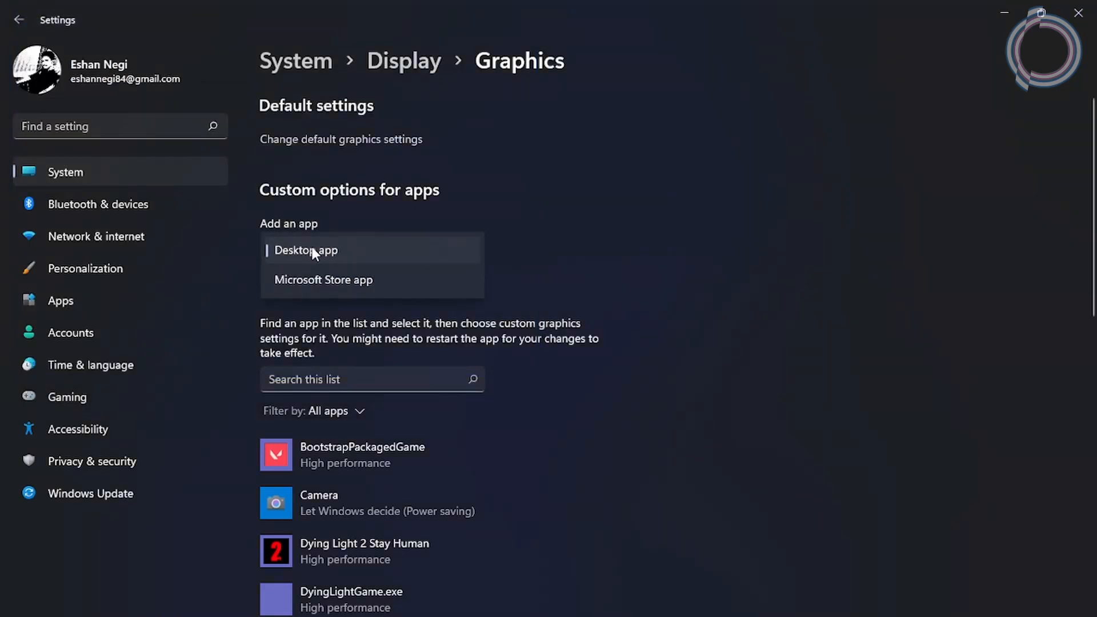
pyautogui.click(306, 250)
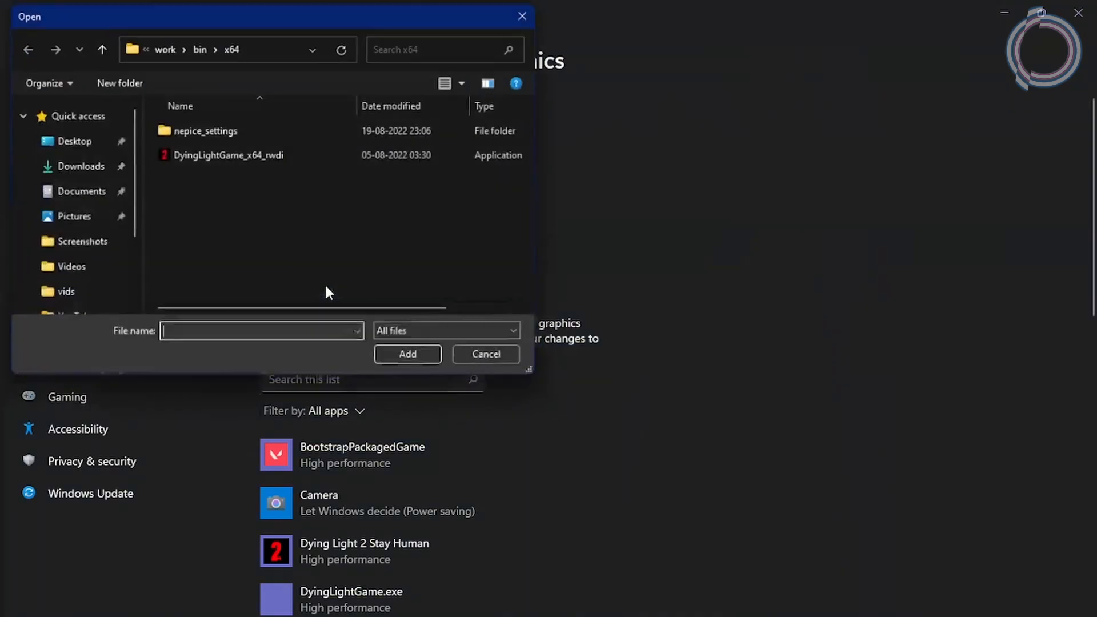
# Select Spider-Man.exe from D:\Games\Marvels SpiderMan Remastered and add it to the list
pyautogui.scroll(-3)
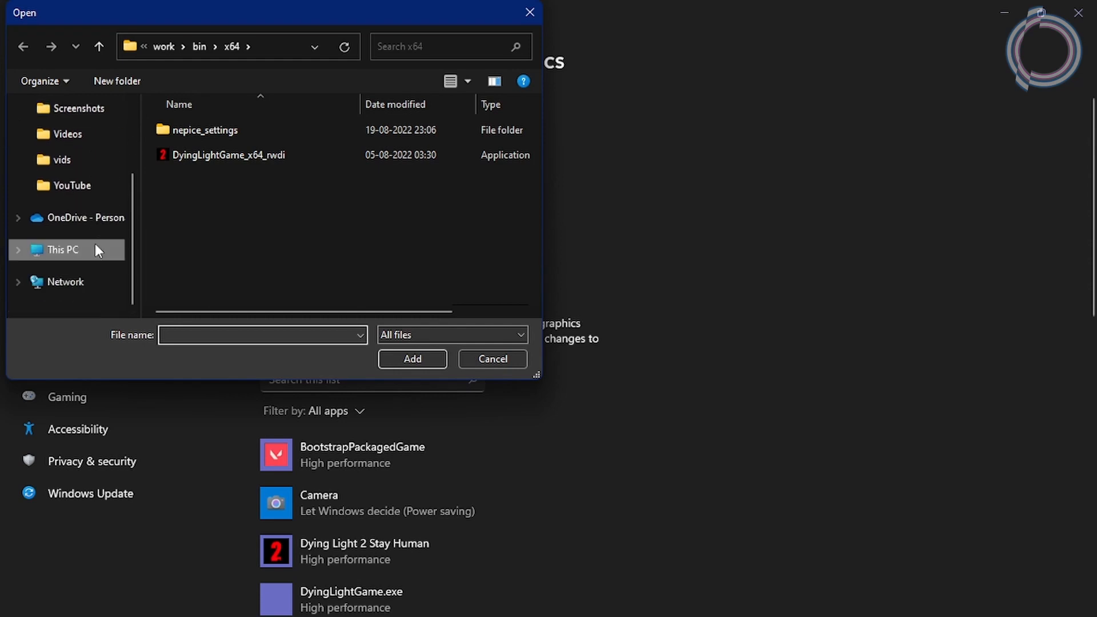
pyautogui.click(62, 250)
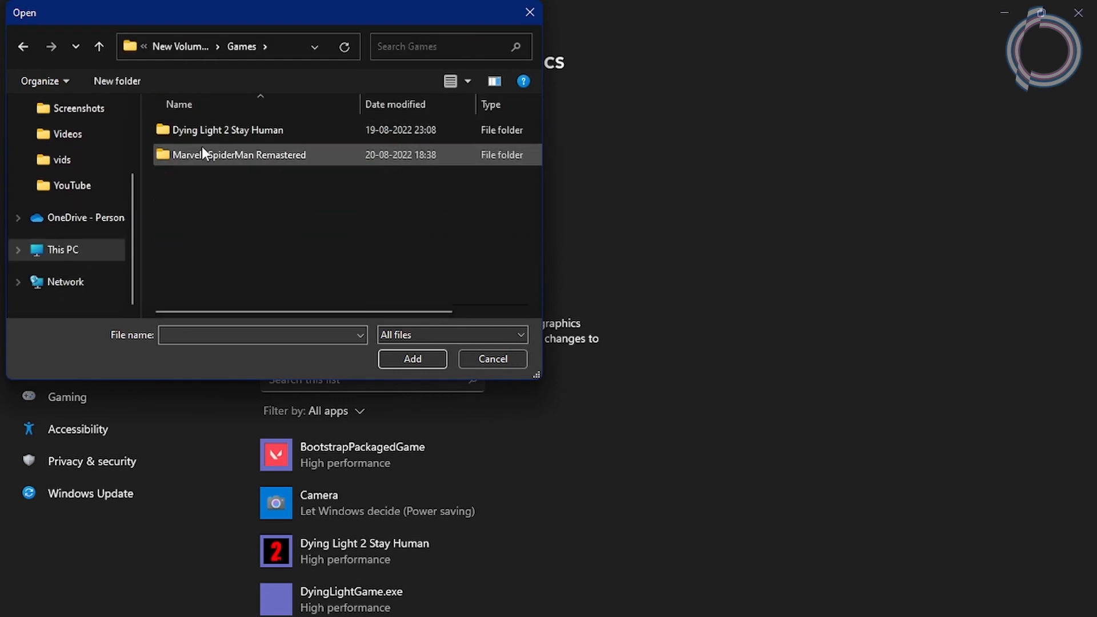
pyautogui.doubleClick(238, 154)
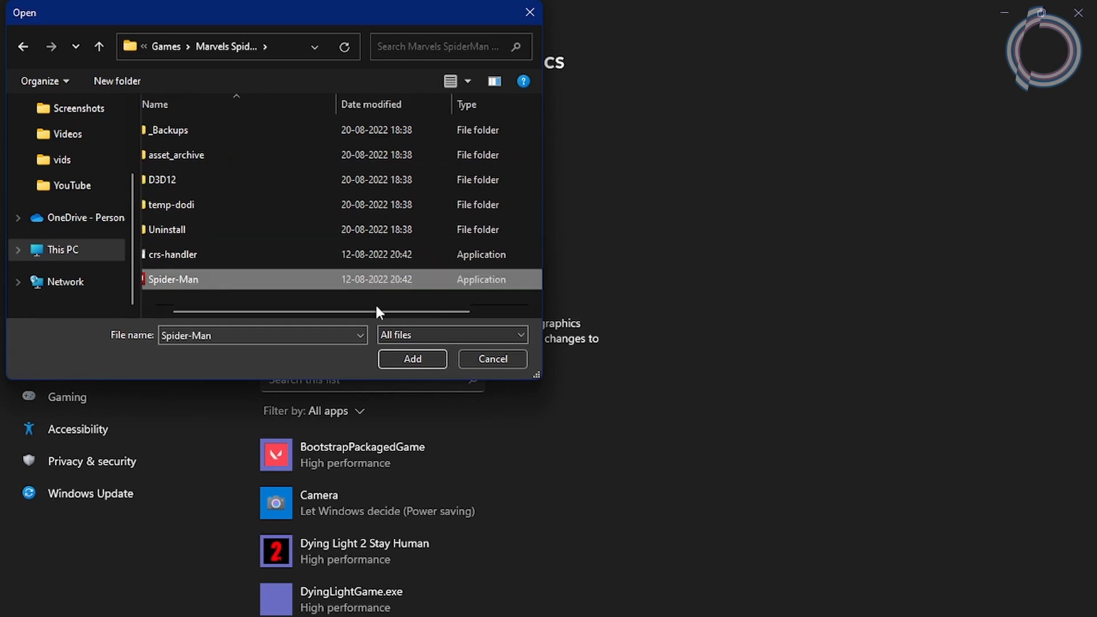
pyautogui.click(412, 359)
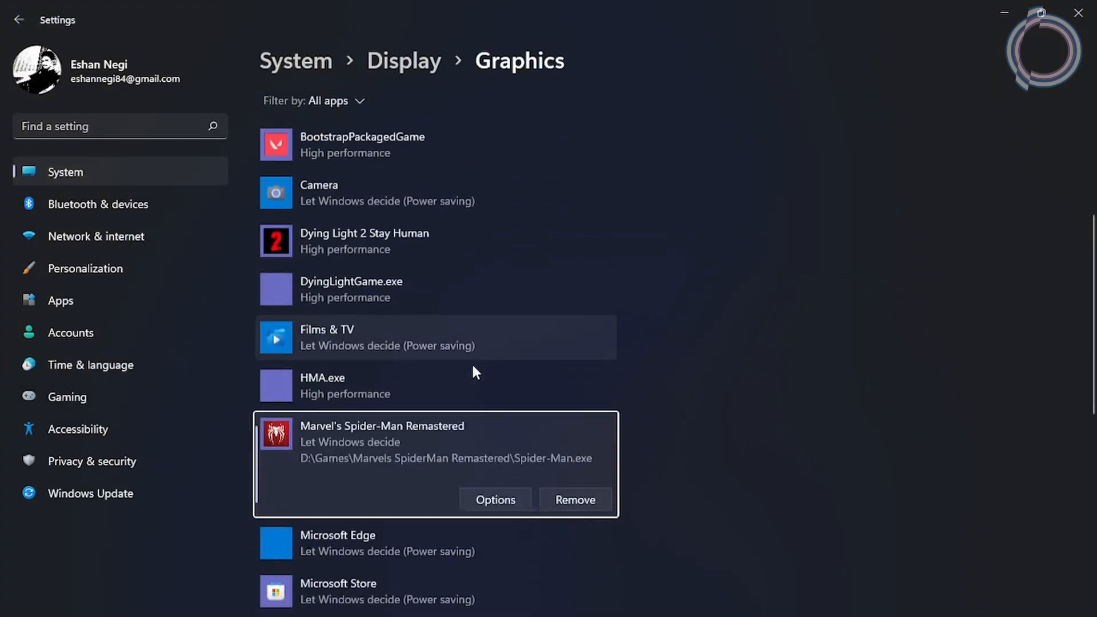
# Choose High performance as the graphics preference for Marvel's Spider-Man Remastered
pyautogui.click(495, 499)
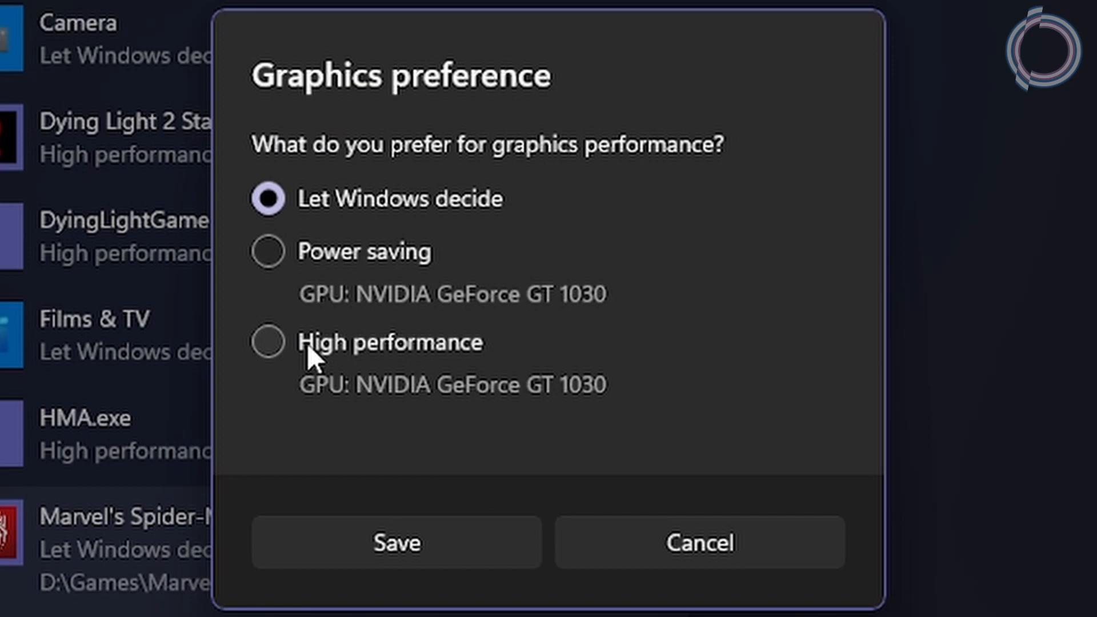
pyautogui.click(268, 342)
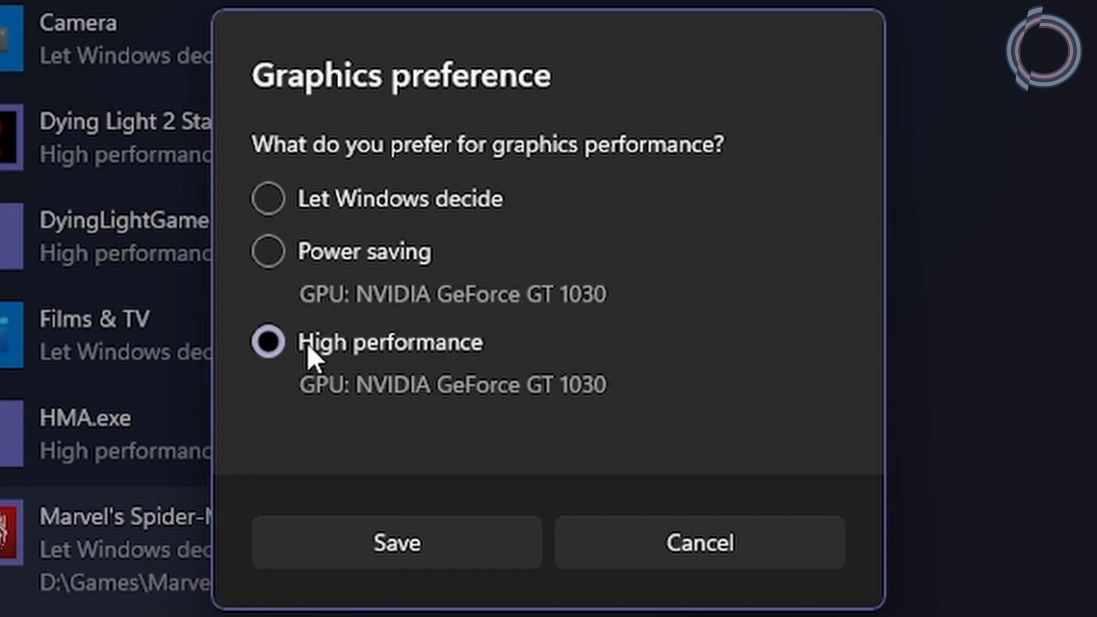
pyautogui.moveTo(266, 251)
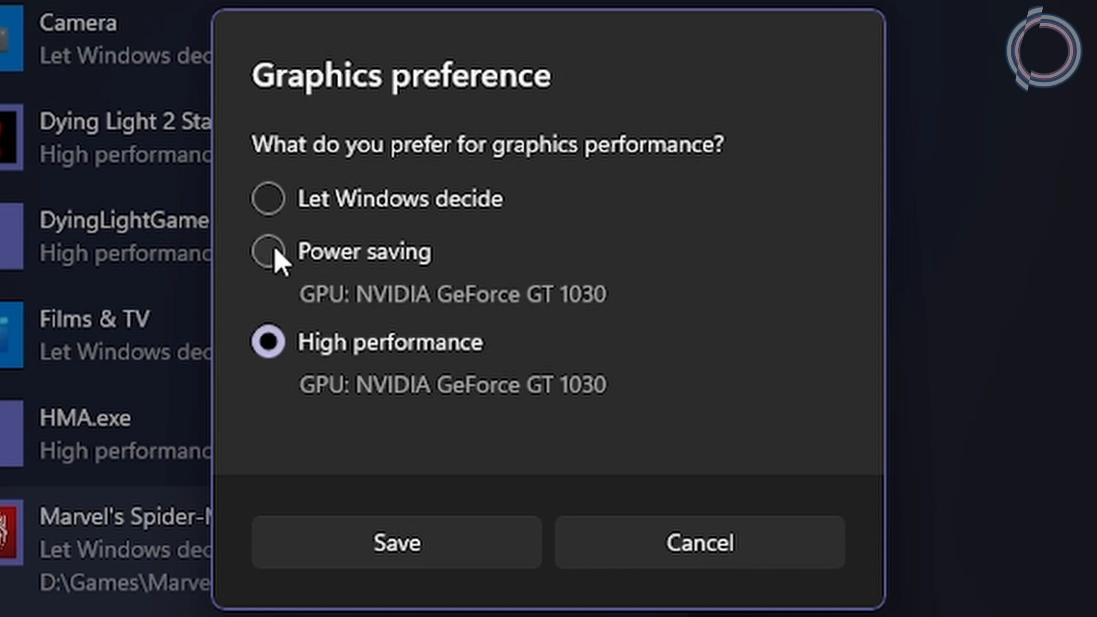
pyautogui.moveTo(323, 293)
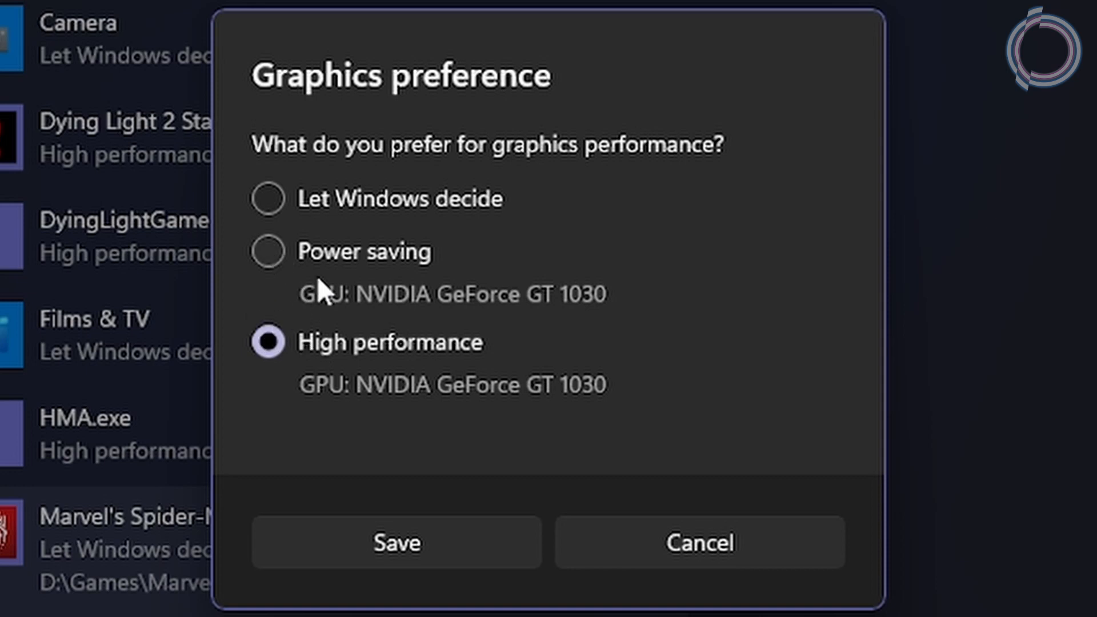
pyautogui.moveTo(329, 405)
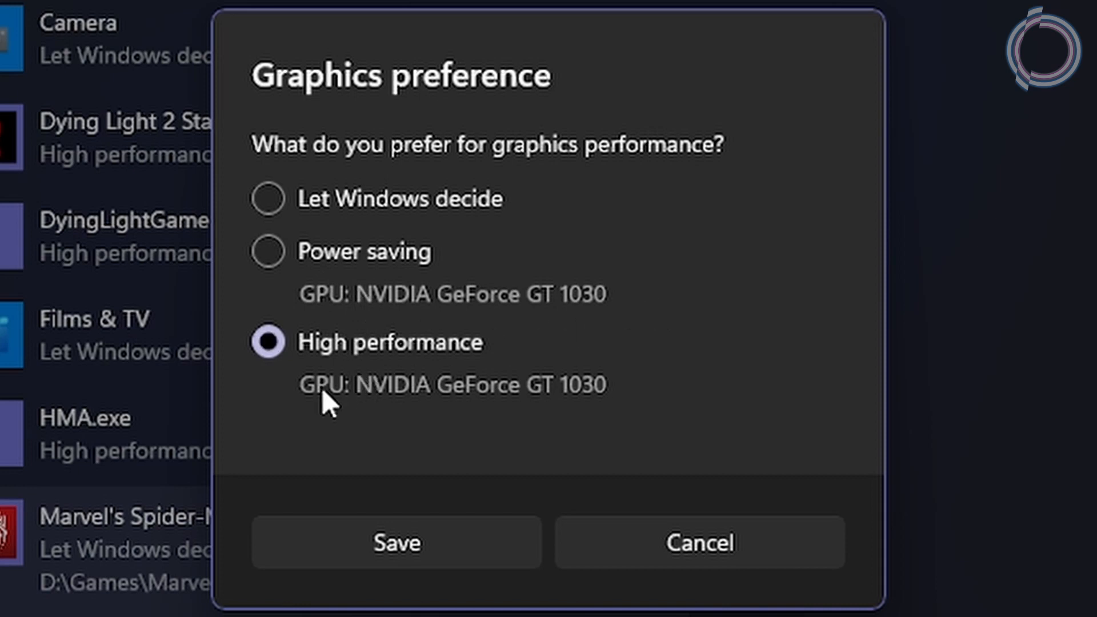
pyautogui.moveTo(374, 402)
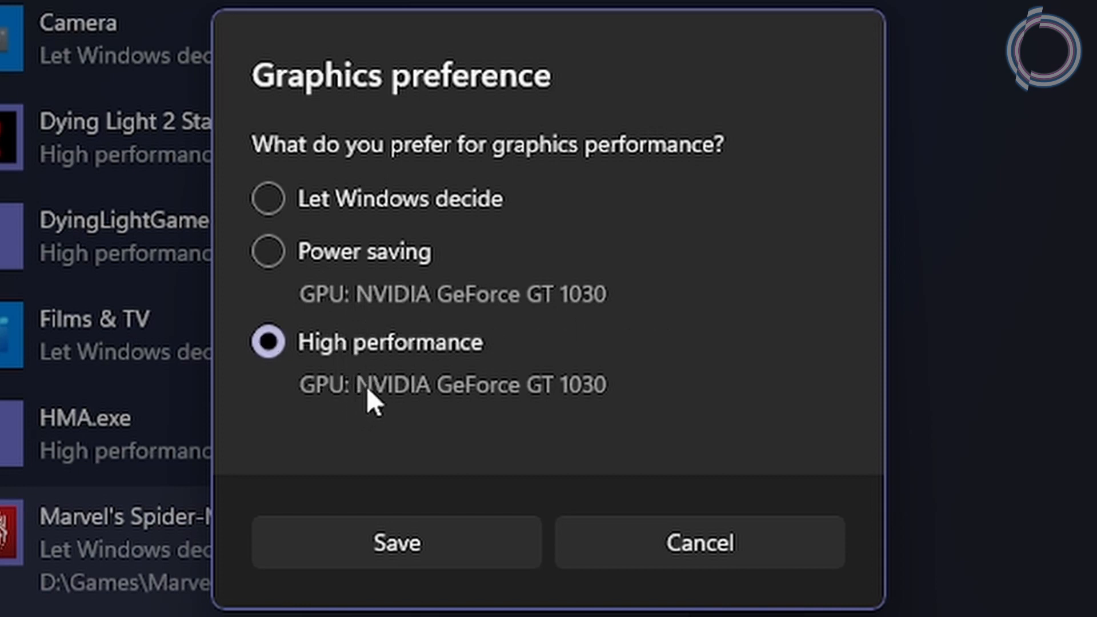
pyautogui.moveTo(621, 402)
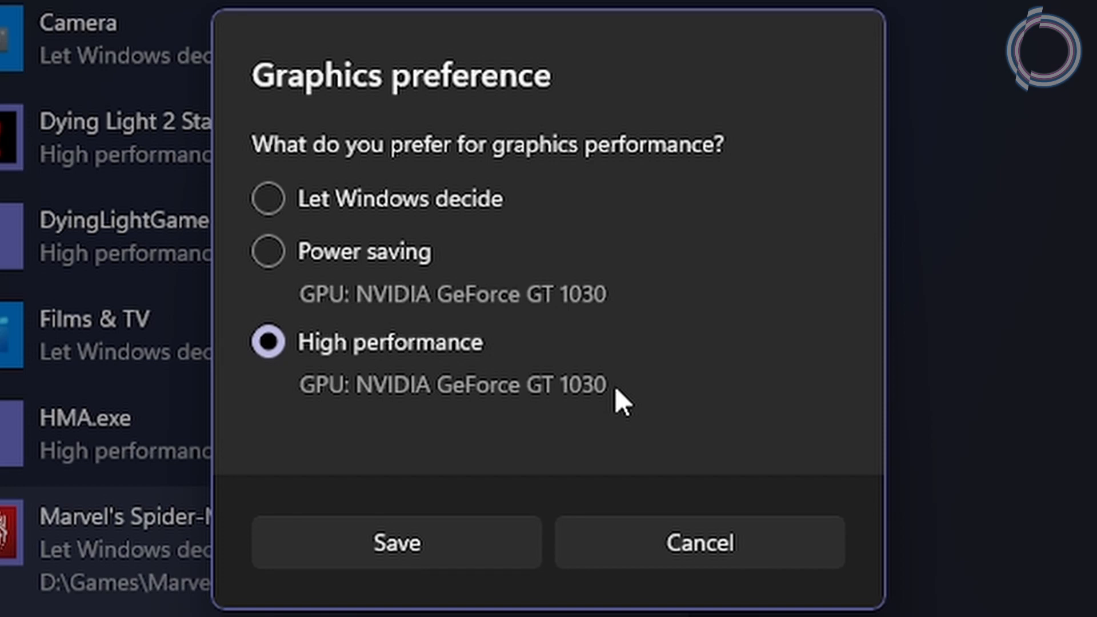
pyautogui.moveTo(562, 376)
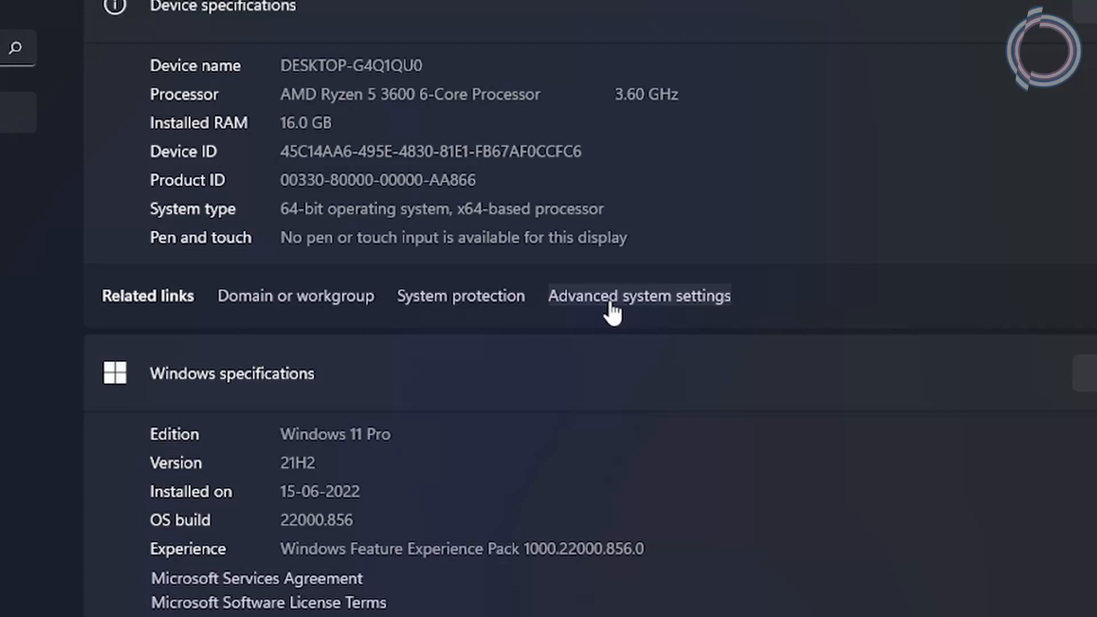
# Switch Windows visual effects to Adjust for best performance in Performance Options and confirm
pyautogui.click(637, 295)
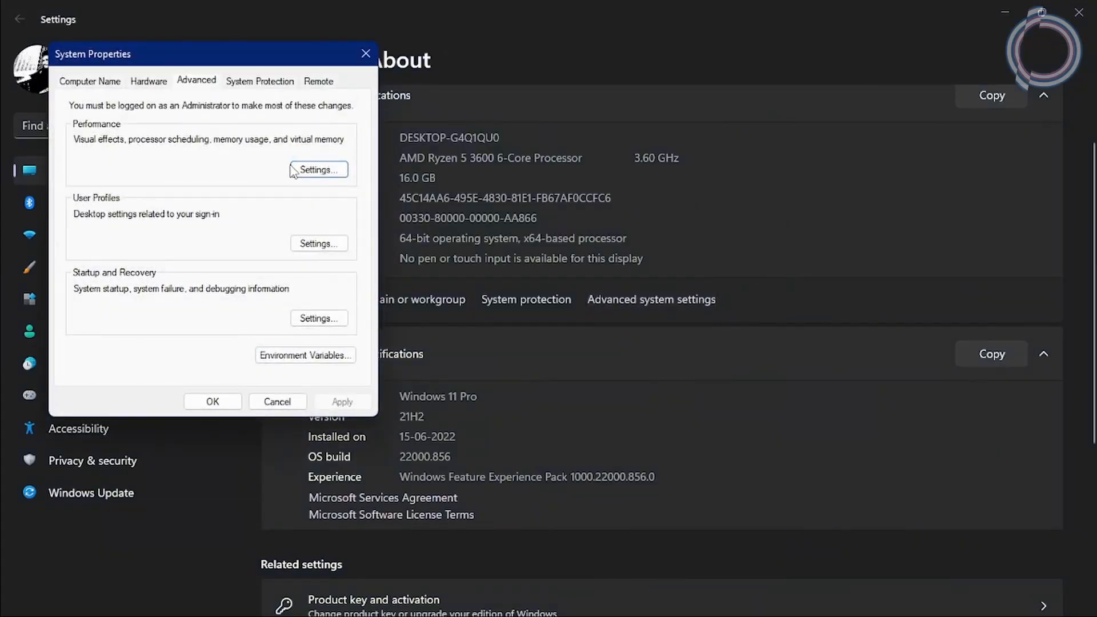
pyautogui.click(318, 169)
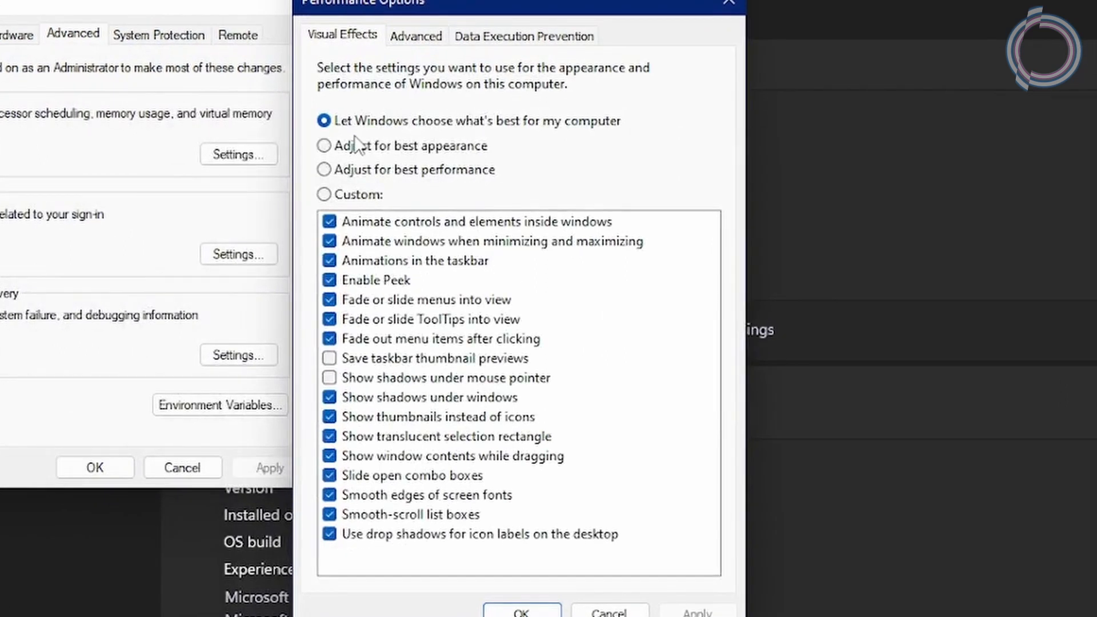
pyautogui.moveTo(370, 136)
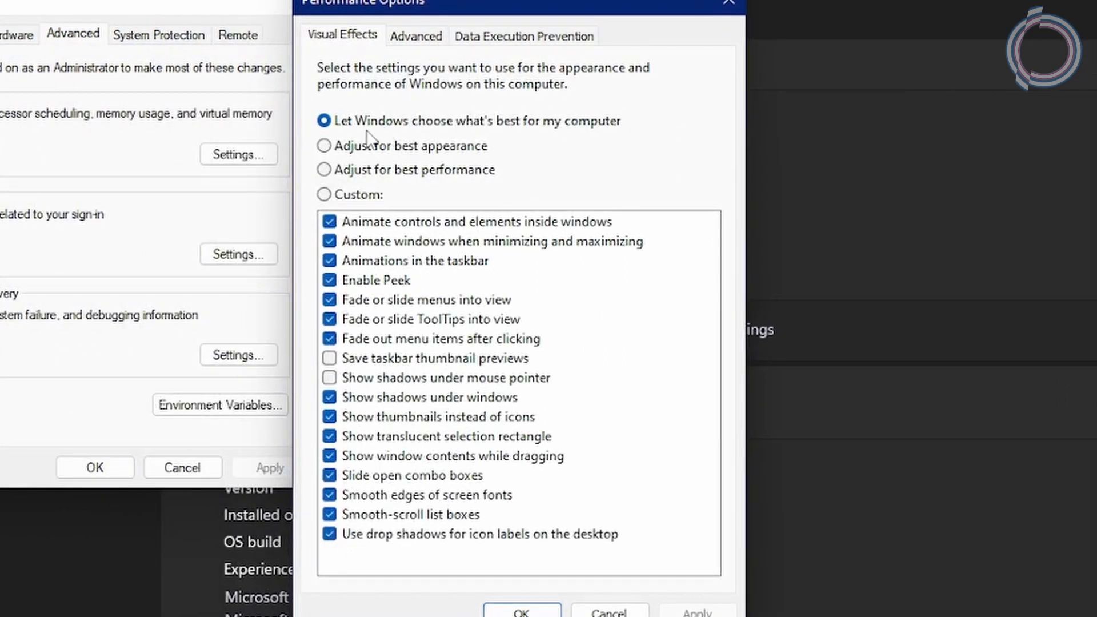
pyautogui.click(323, 169)
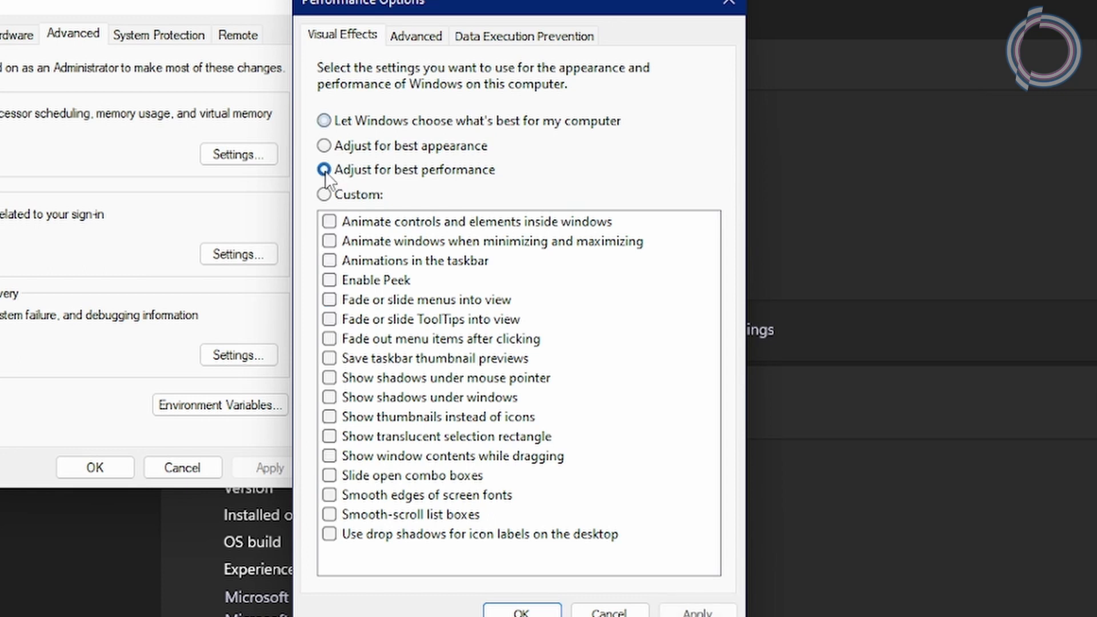
pyautogui.click(521, 609)
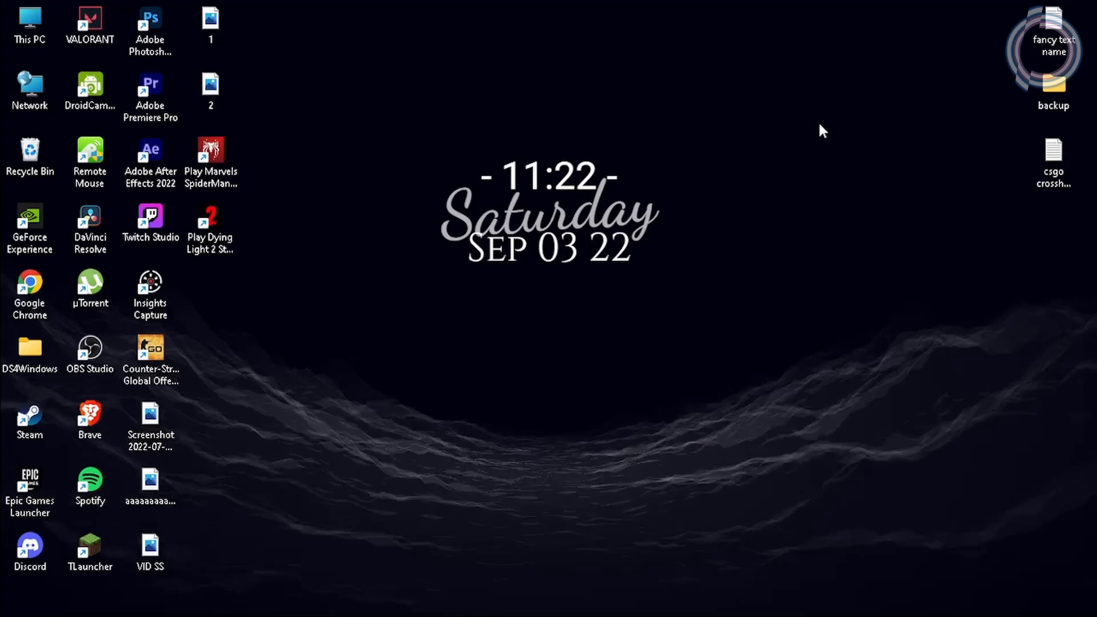
pyautogui.moveTo(417, 110)
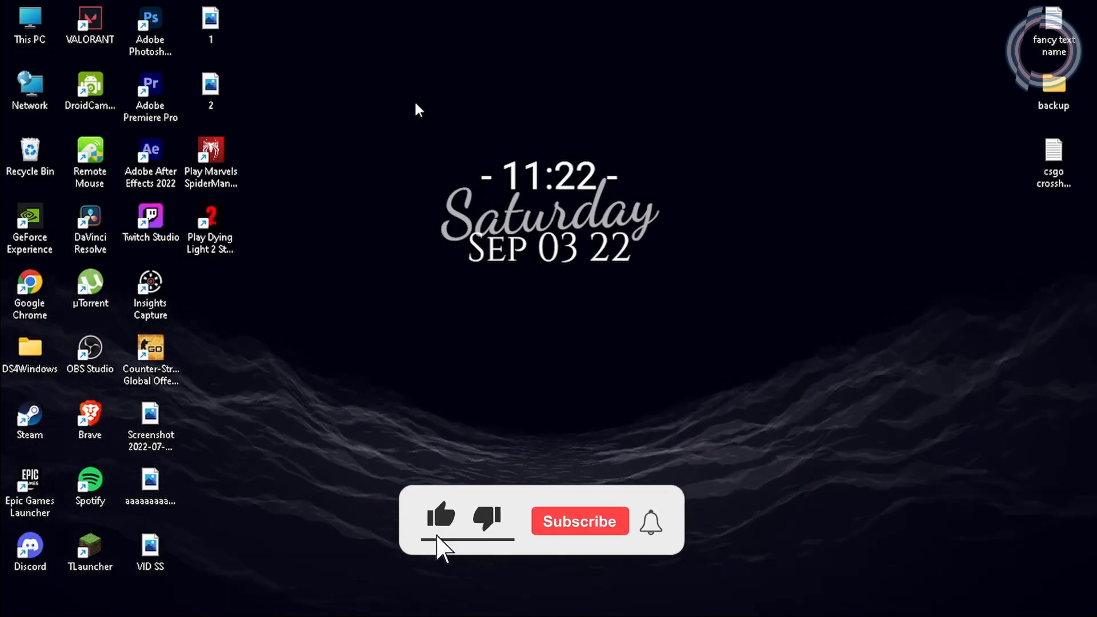
pyautogui.click(579, 521)
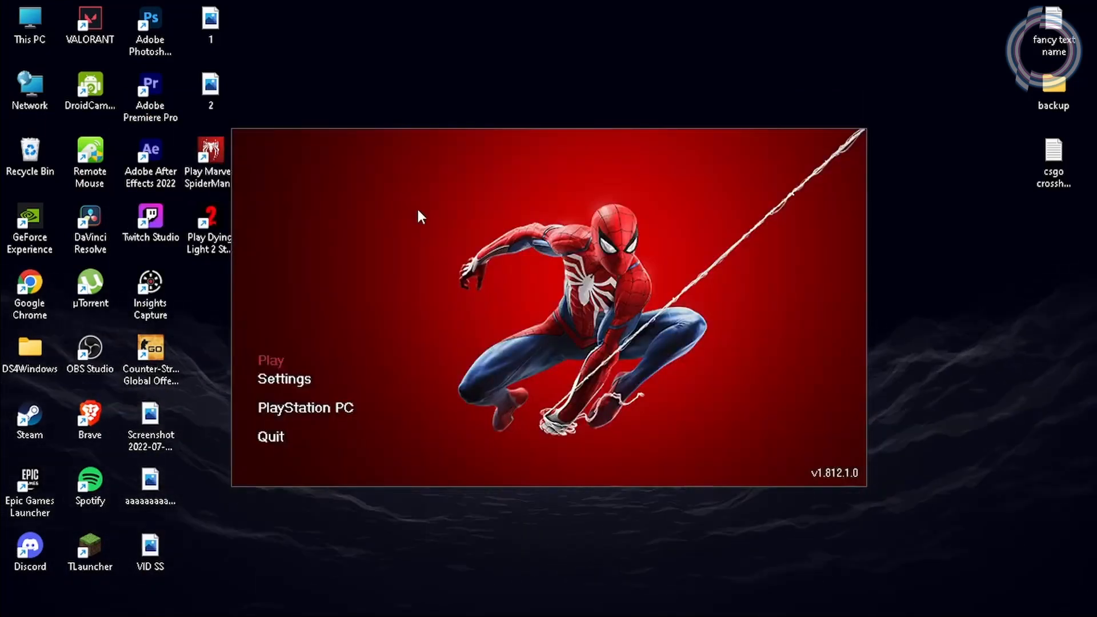
# Review the launcher Setup window's Graphics options and return to its Display options
pyautogui.click(285, 379)
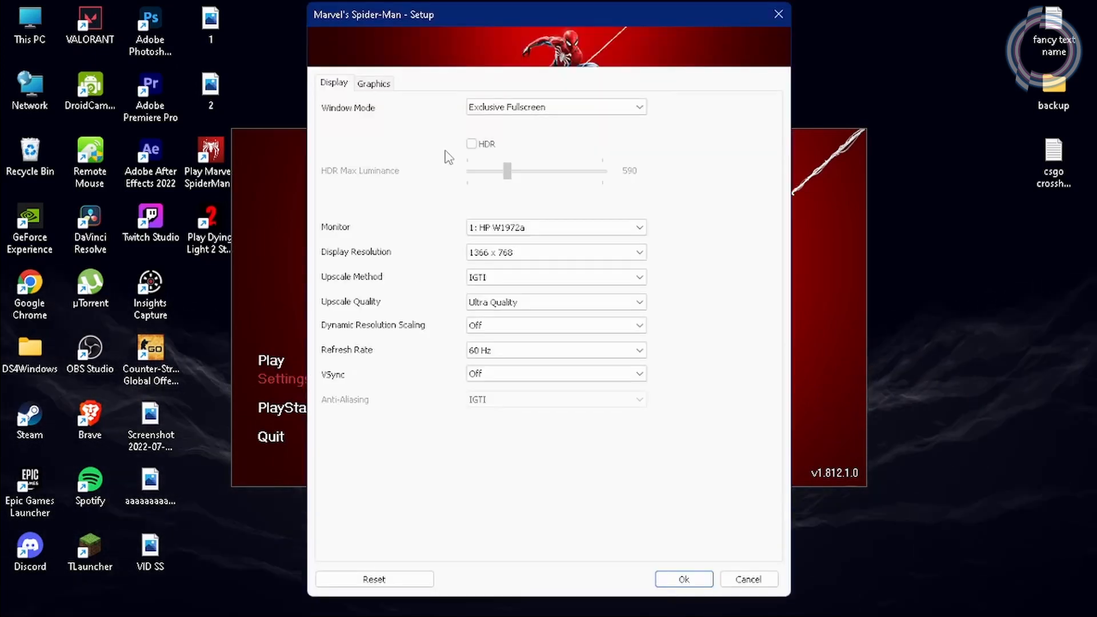
pyautogui.moveTo(521, 101)
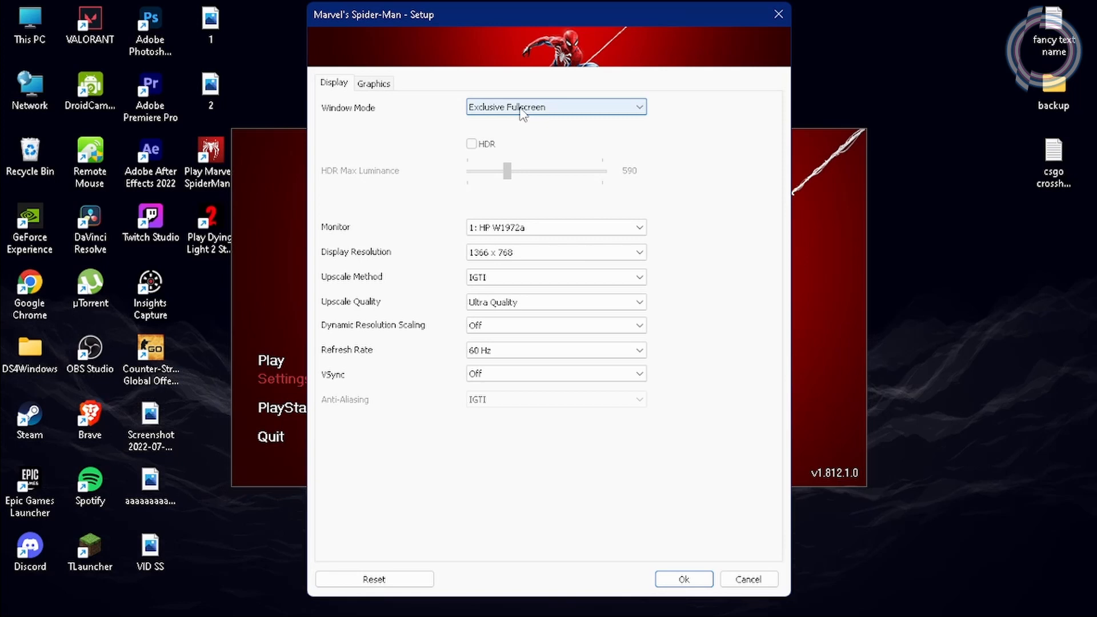
pyautogui.click(372, 83)
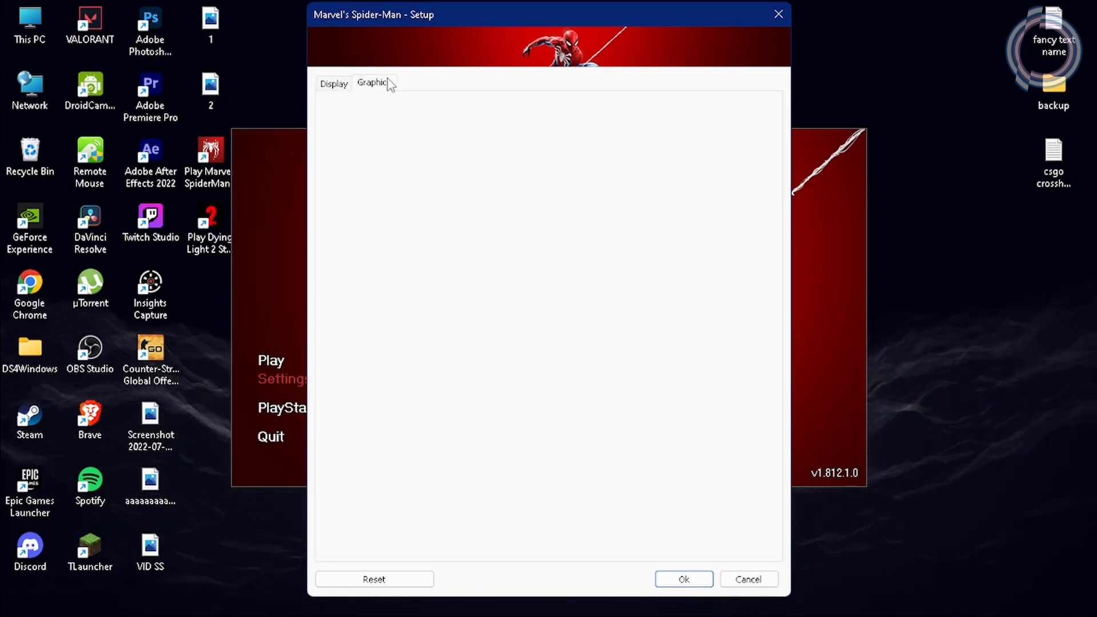
pyautogui.click(334, 83)
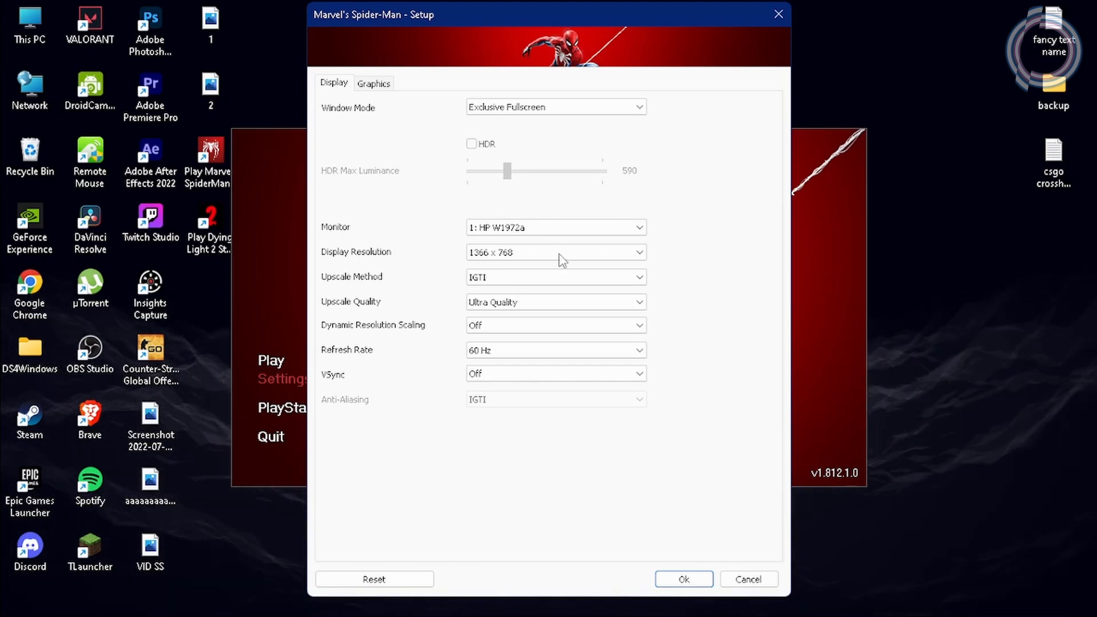
pyautogui.moveTo(353, 79)
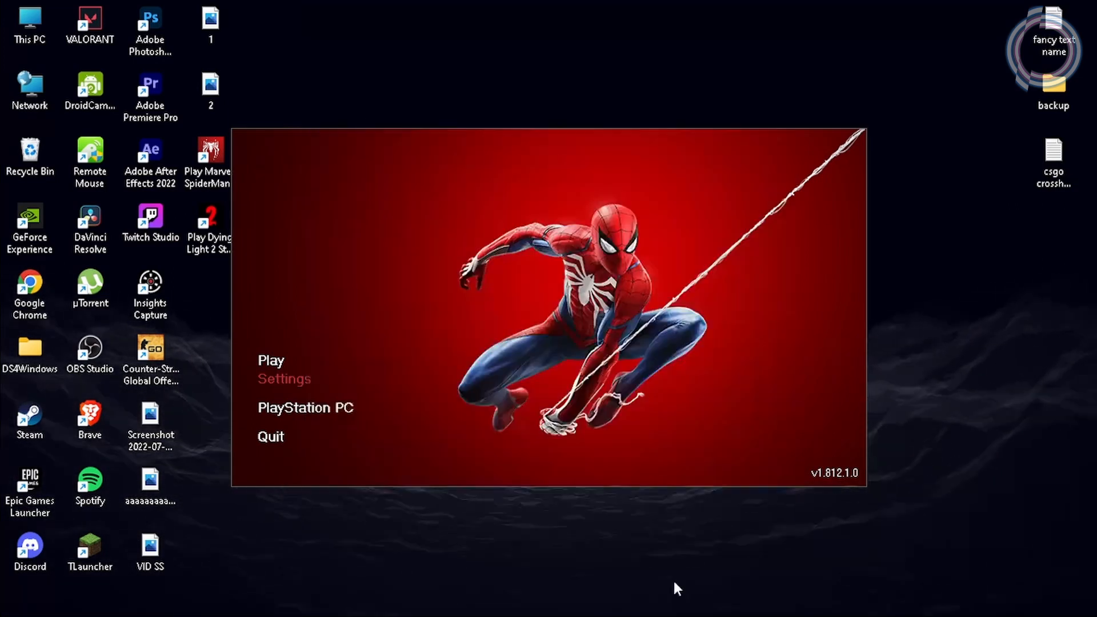
pyautogui.moveTo(280, 364)
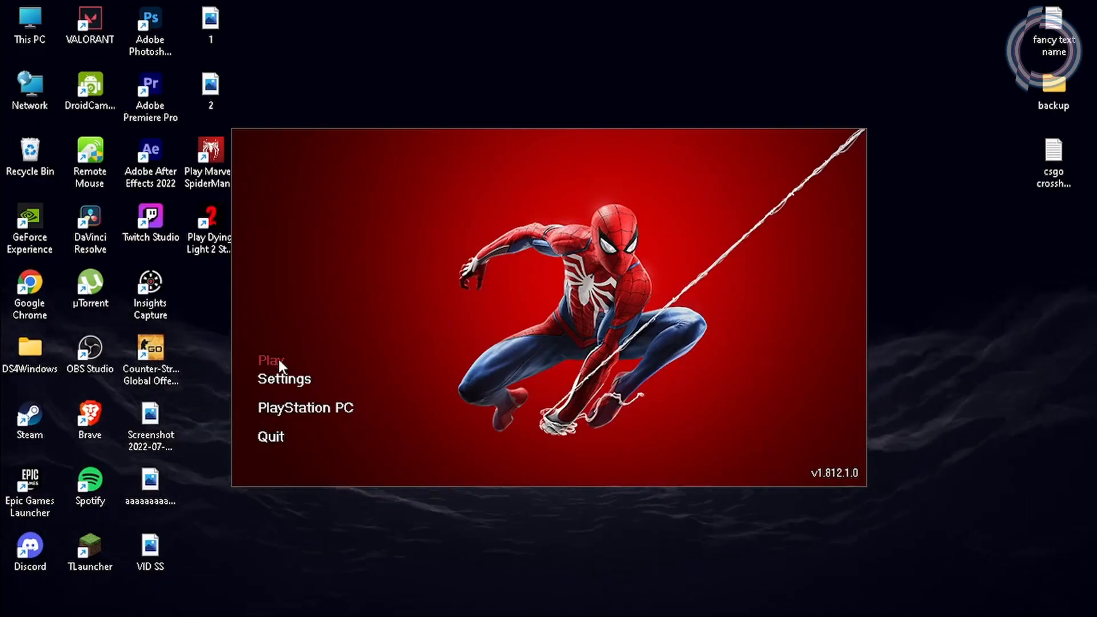
# Launch the game from the launcher's Play button
pyautogui.click(267, 360)
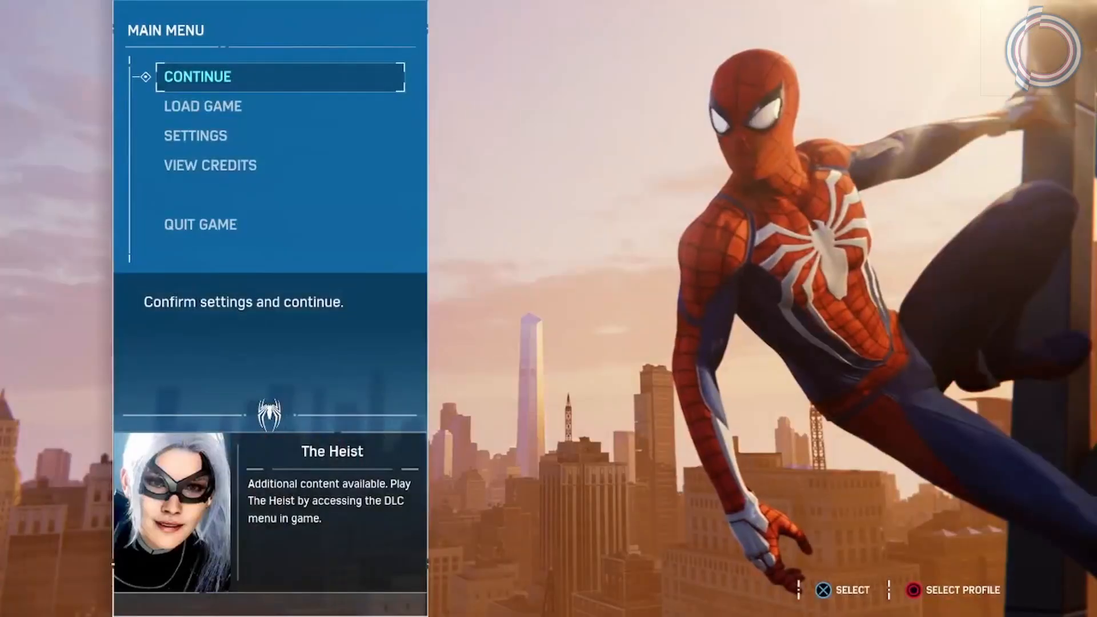
# Enter Settings from the main menu and open the Display and Graphics section
pyautogui.press('down')
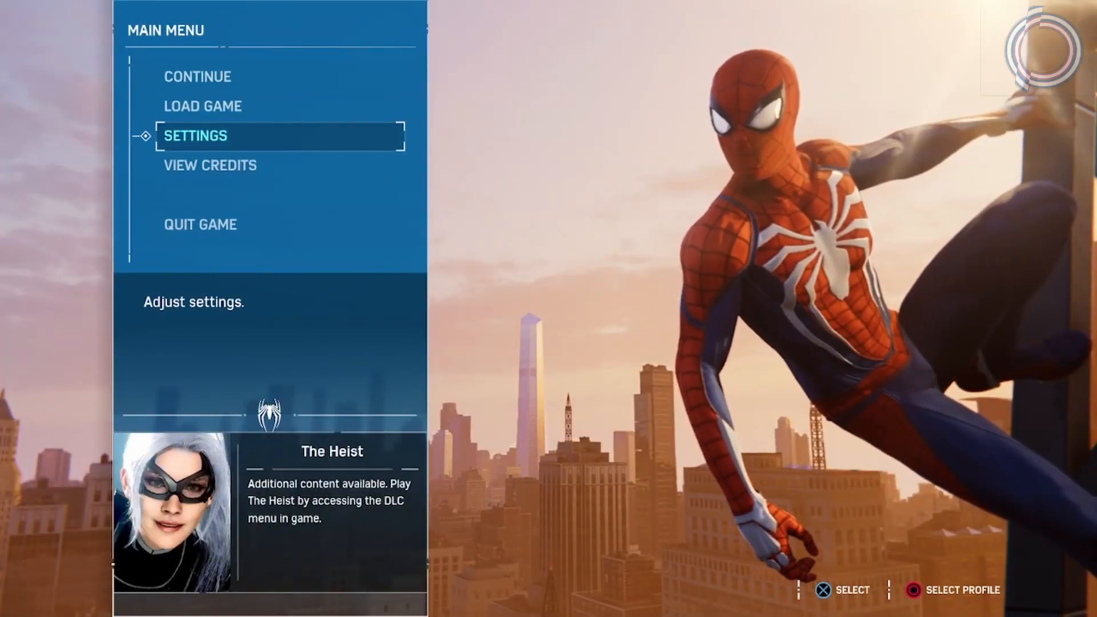
pyautogui.click(196, 136)
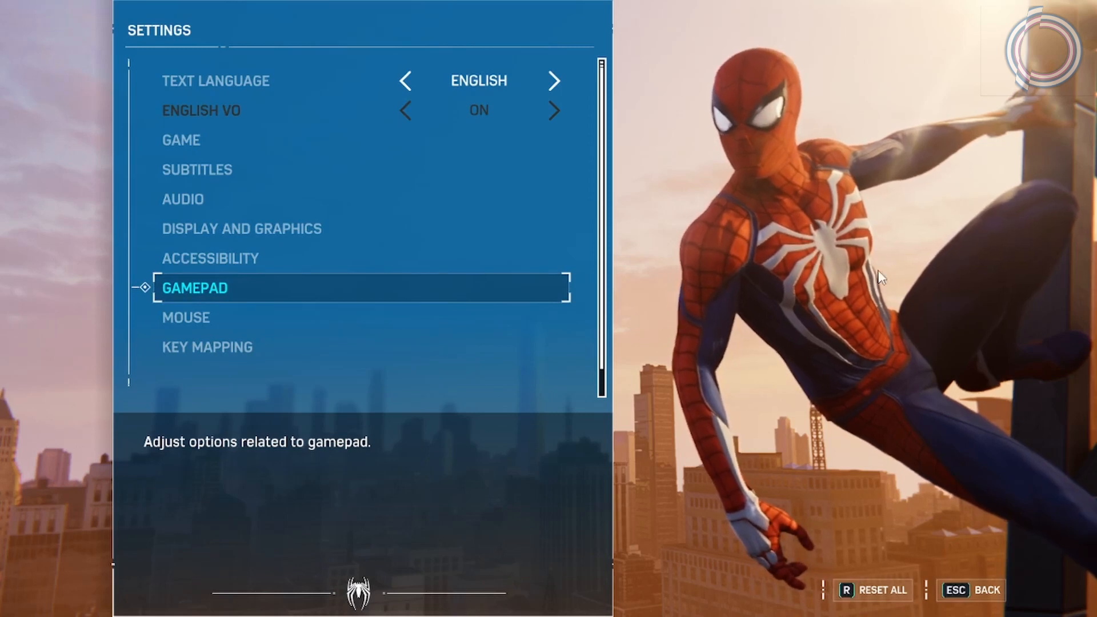
pyautogui.moveTo(524, 237)
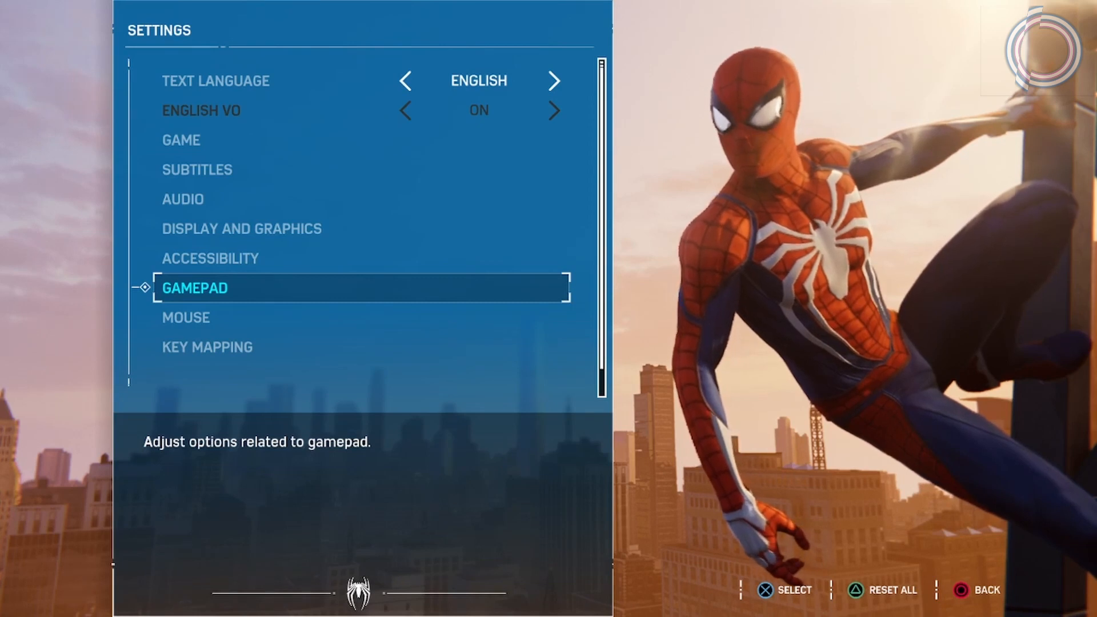
pyautogui.click(241, 228)
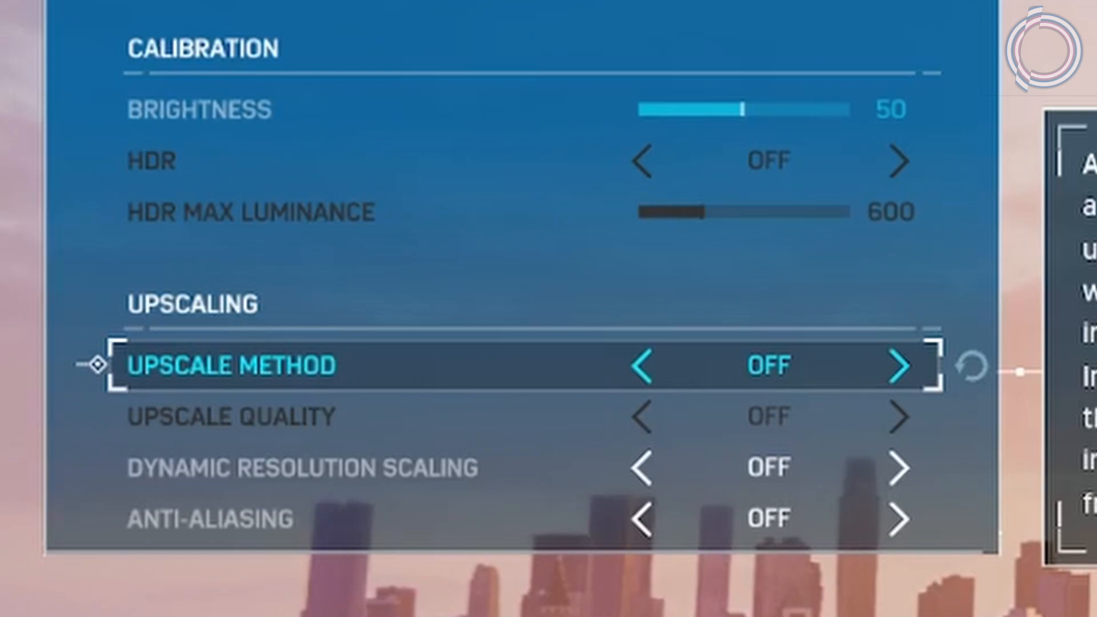
# Set Upscale Method to AMD FSR 2.0 at Quality with Dynamic Resolution Scaling Off and FSR 2.0 anti-aliasing
pyautogui.click(900, 365)
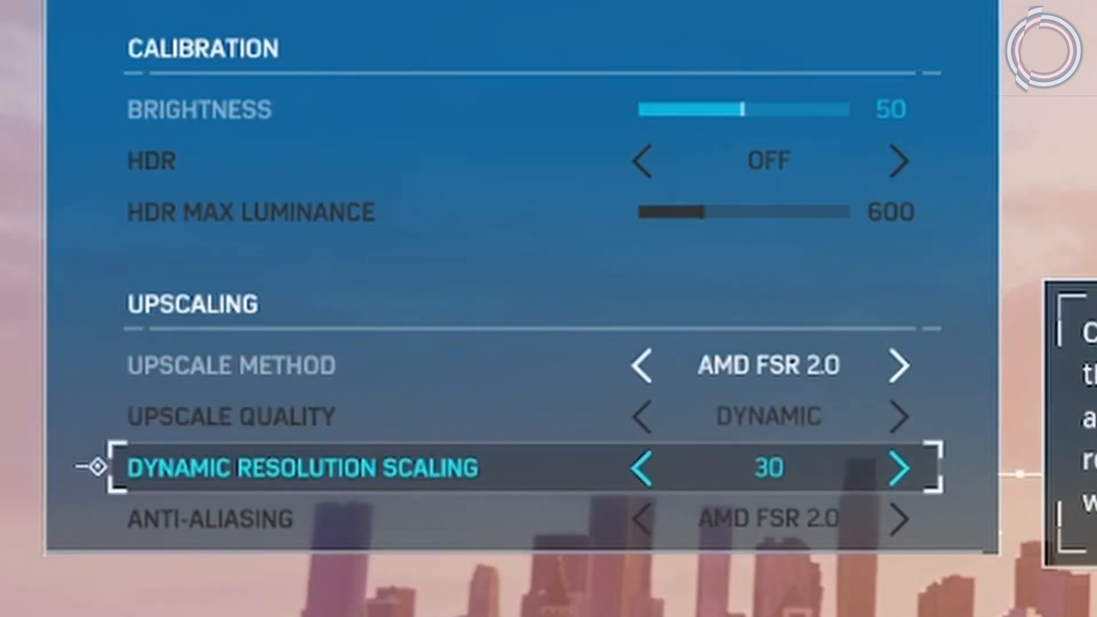
pyautogui.press('up')
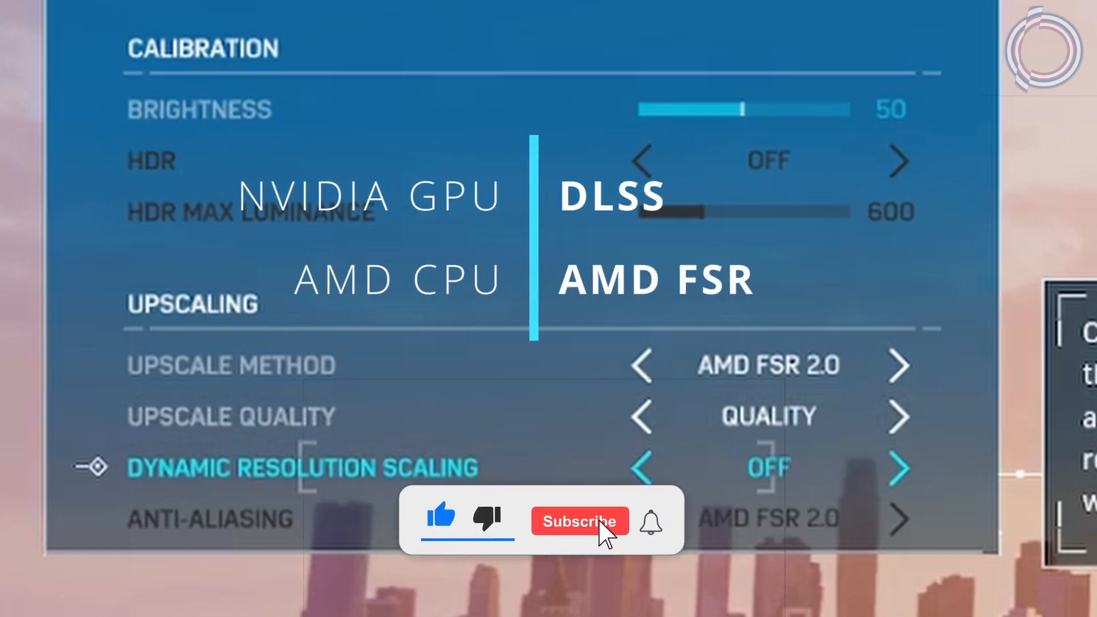
pyautogui.click(578, 521)
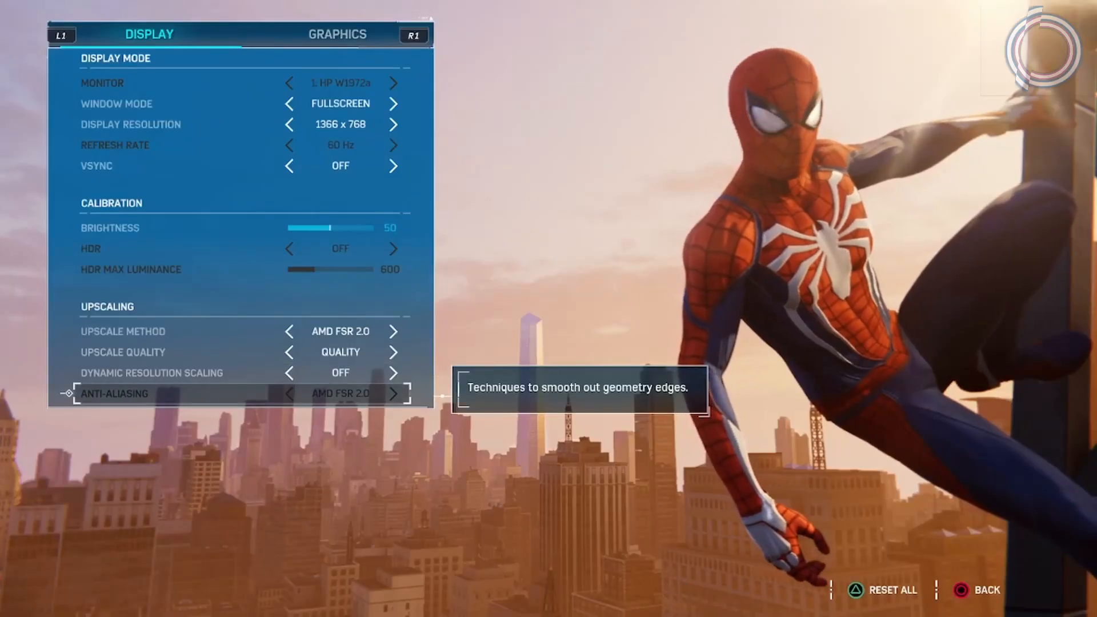
# Cycle the graphics preset through Very Low, Medium, High and Very High, settling on Low
pyautogui.click(337, 33)
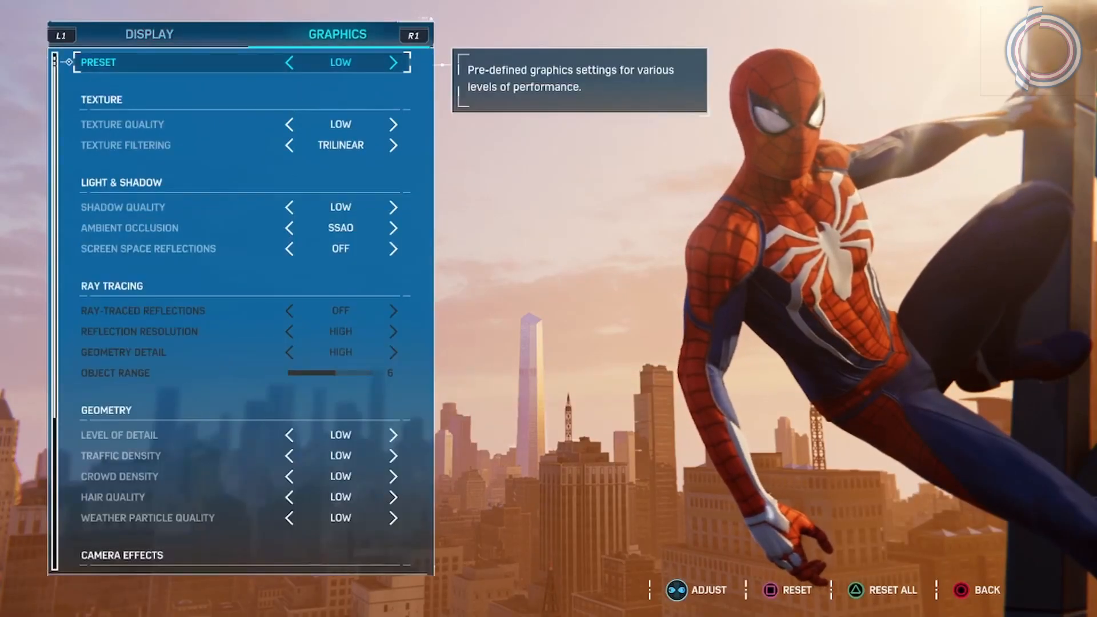
pyautogui.click(288, 62)
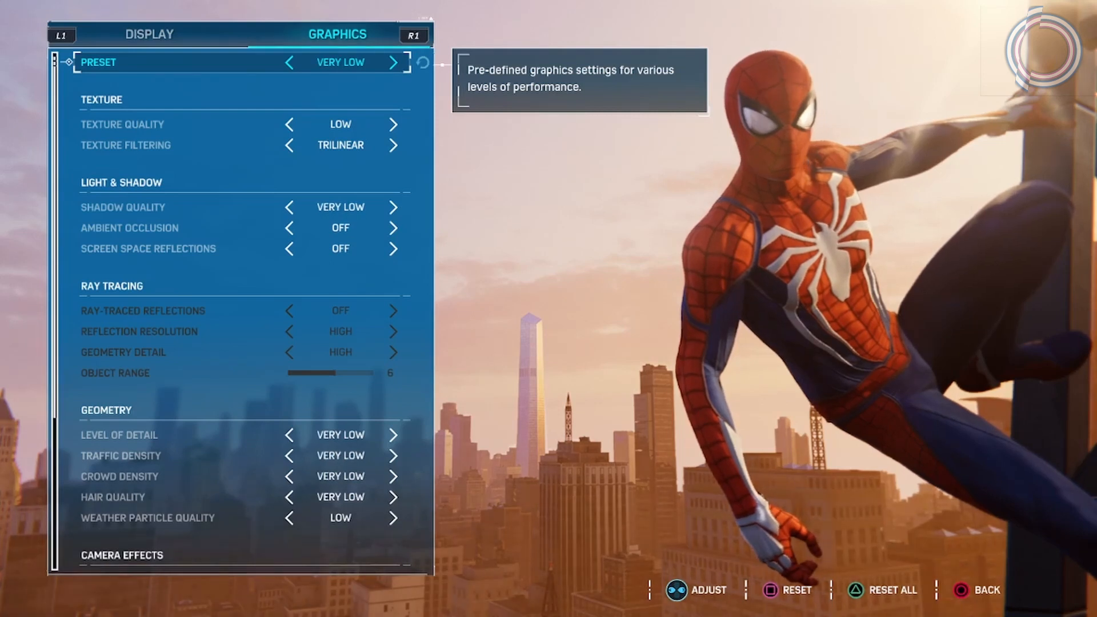
pyautogui.click(393, 61)
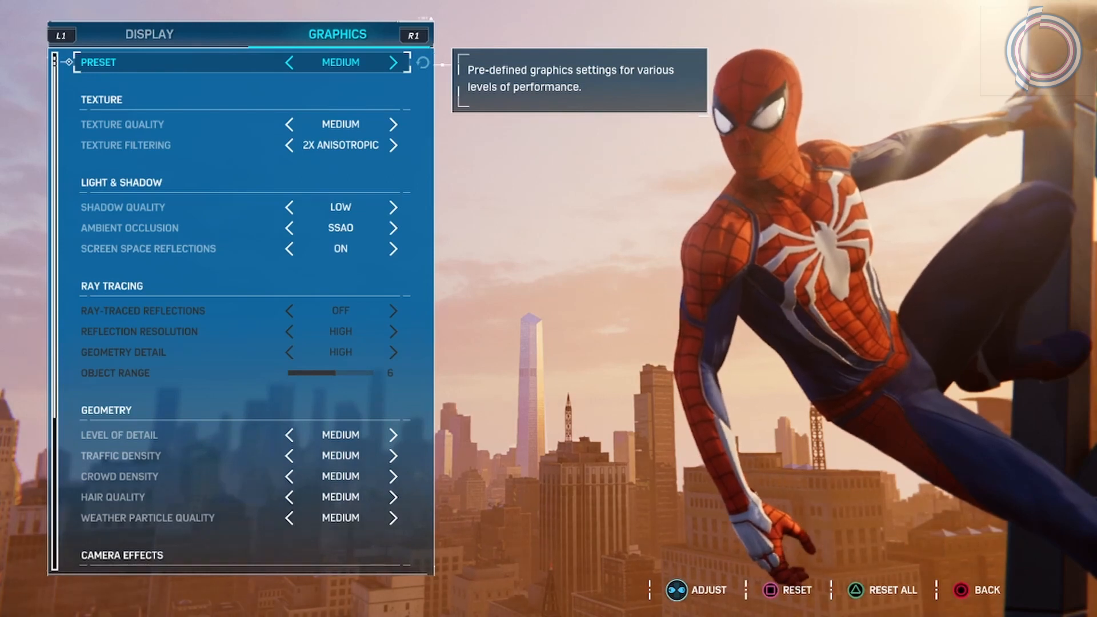
pyautogui.click(393, 62)
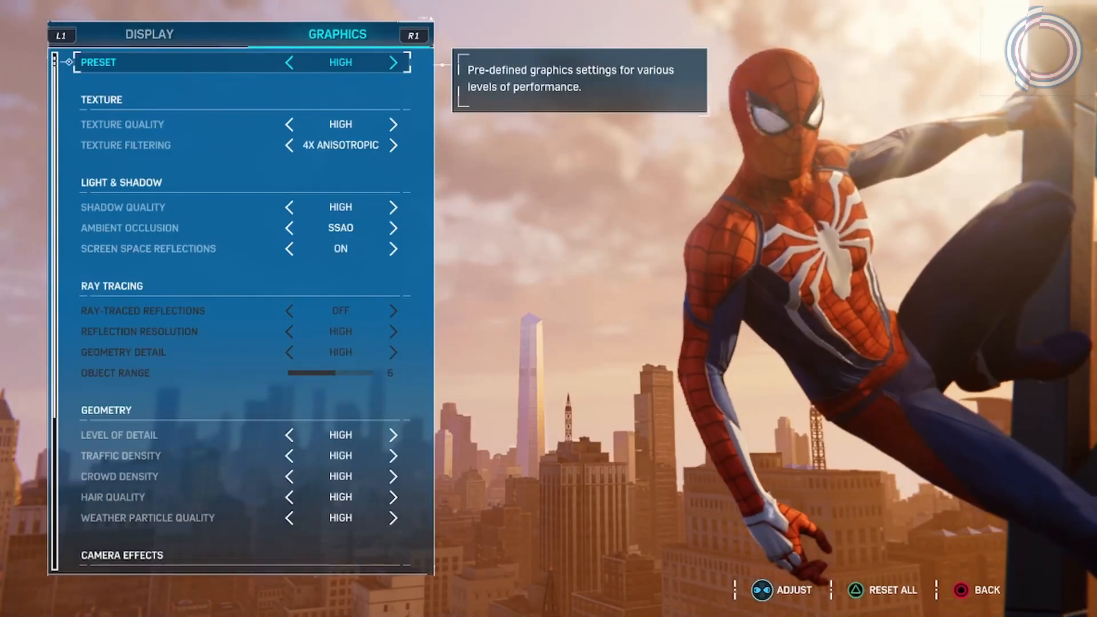
pyautogui.click(393, 62)
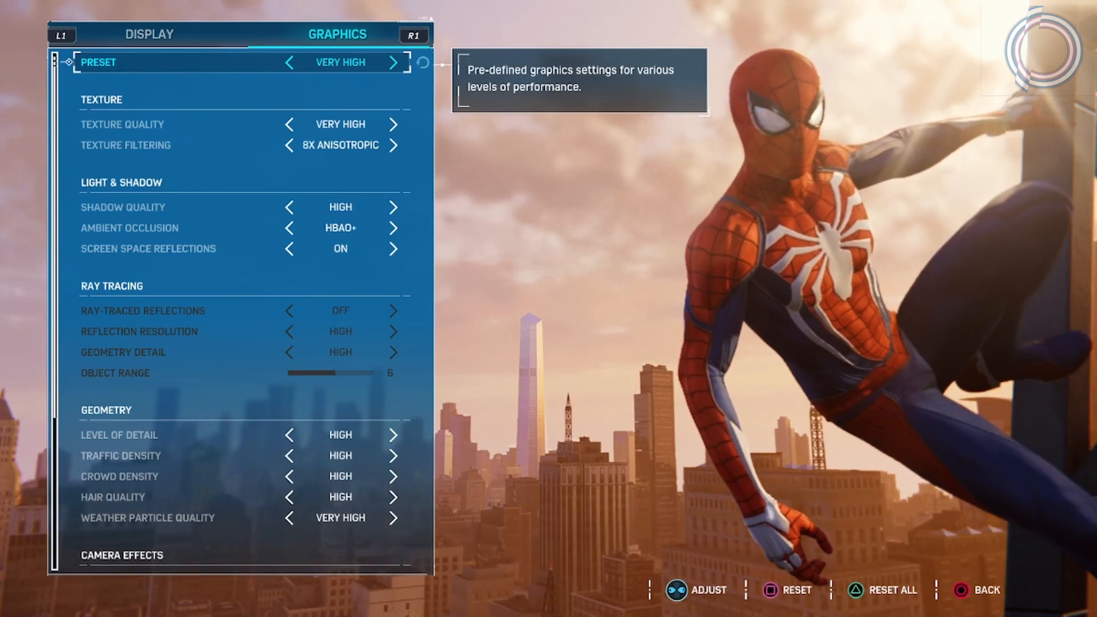
pyautogui.click(288, 62)
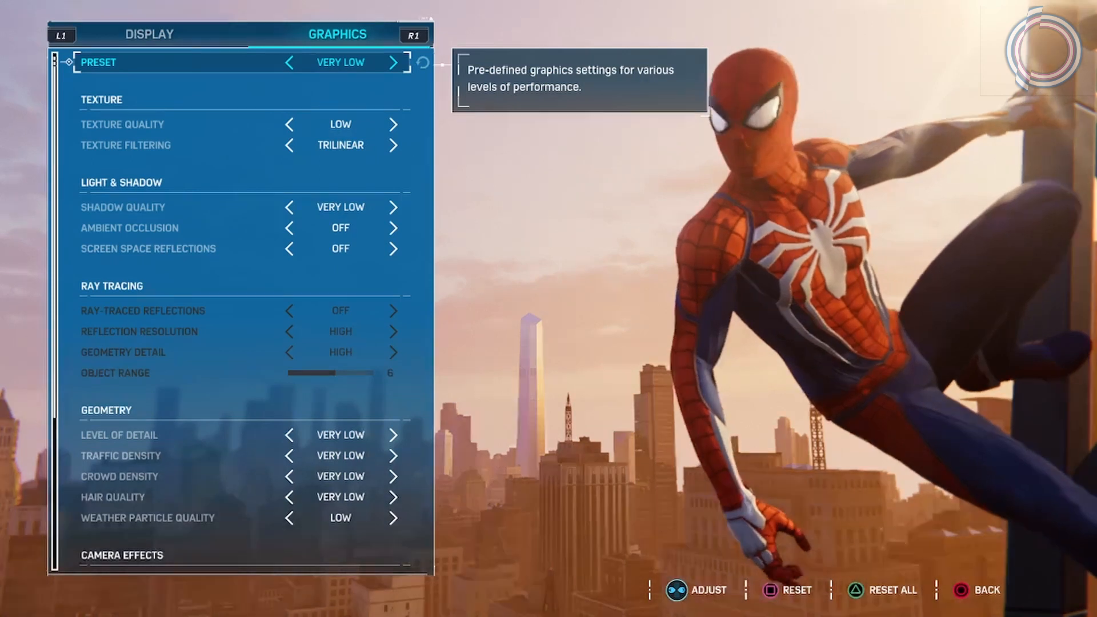
pyautogui.click(393, 62)
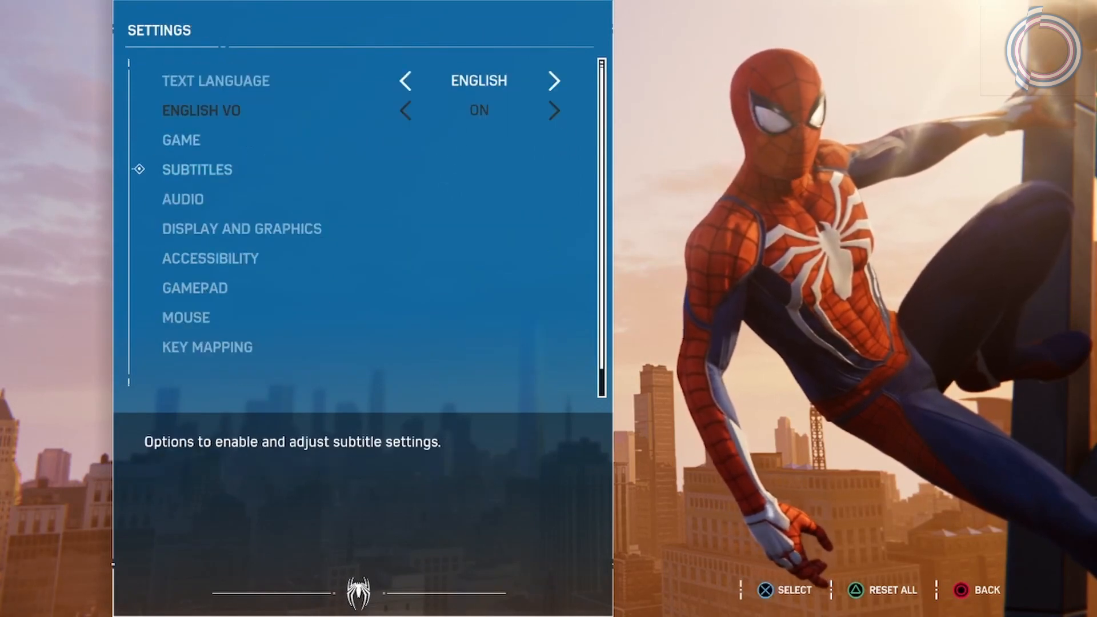
# Continue into gameplay from the main menu and web-strike an enemy
pyautogui.press('Escape')
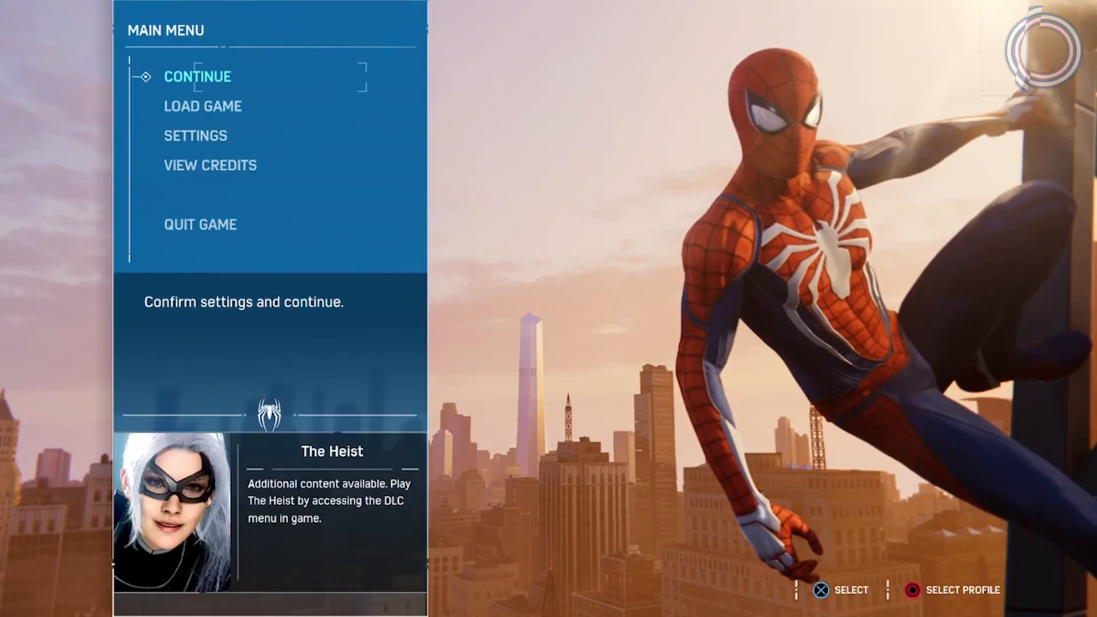
pyautogui.click(197, 76)
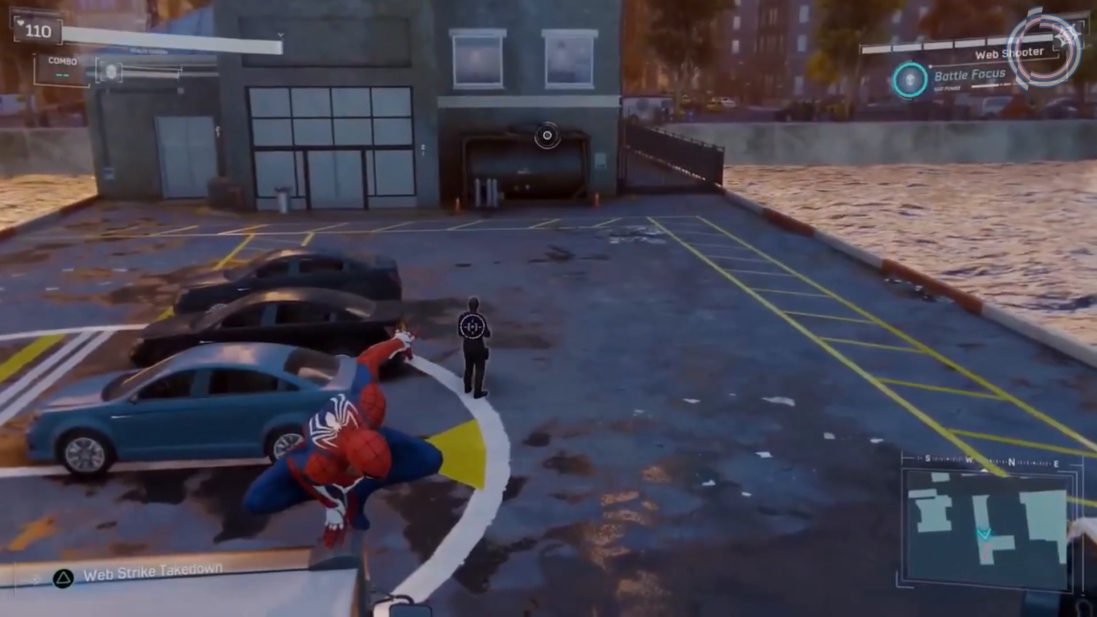
pyautogui.press('triangle')
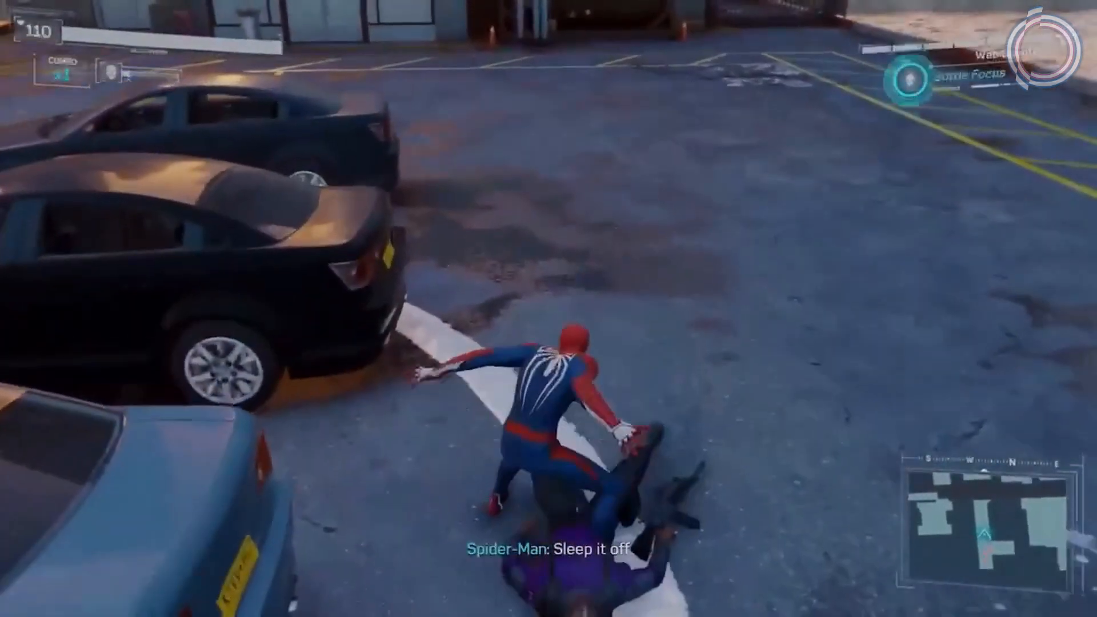